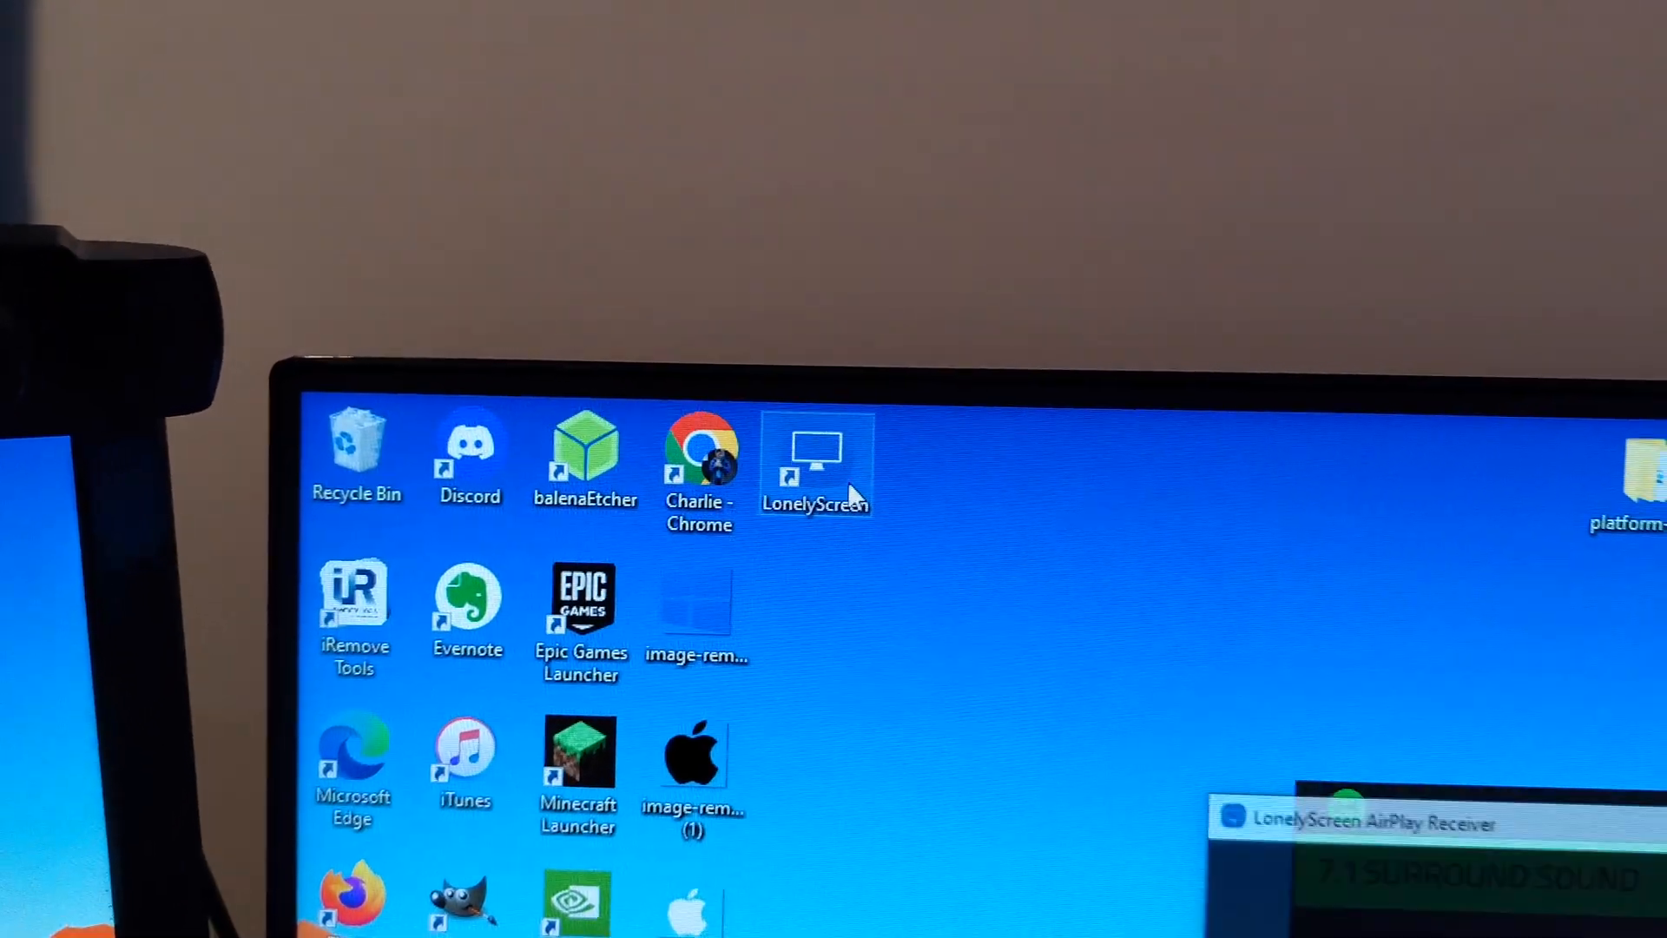
Step: Launch LonelyScreen from its desktop shortcut so the free-trial warning appears
{"action": "double_click", "coordinate": [816, 451]}
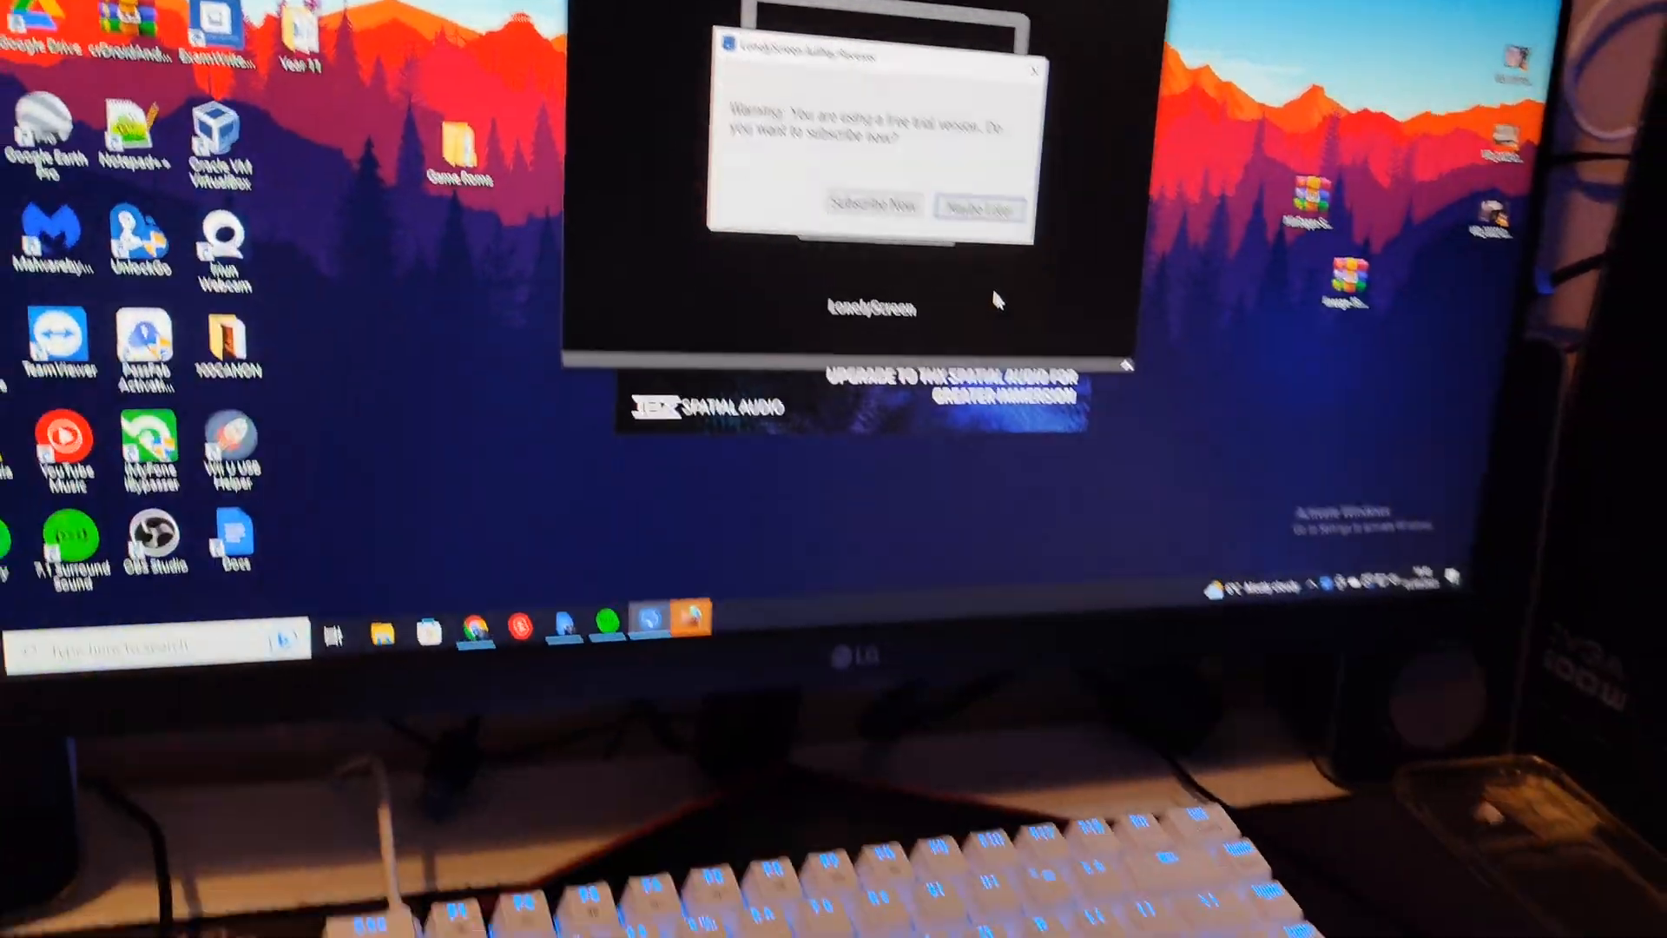
Step: Dismiss the trial warning with 'Maybe Later' to reach the AirPlay Receiver window
{"action": "left_click", "coordinate": [978, 206]}
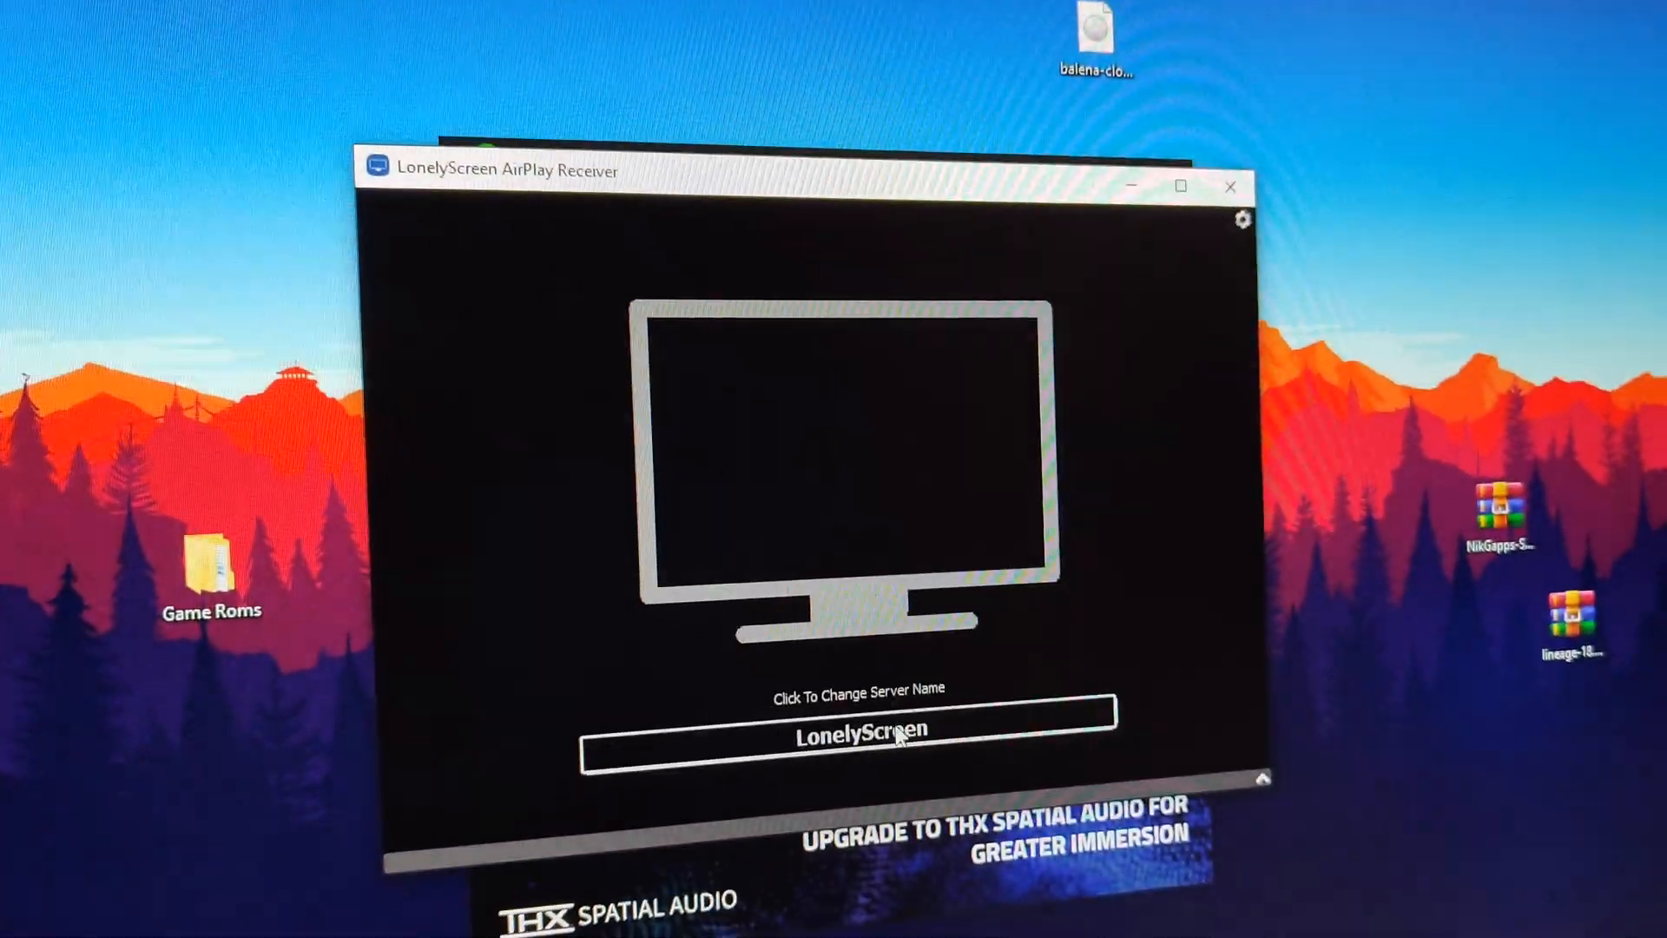